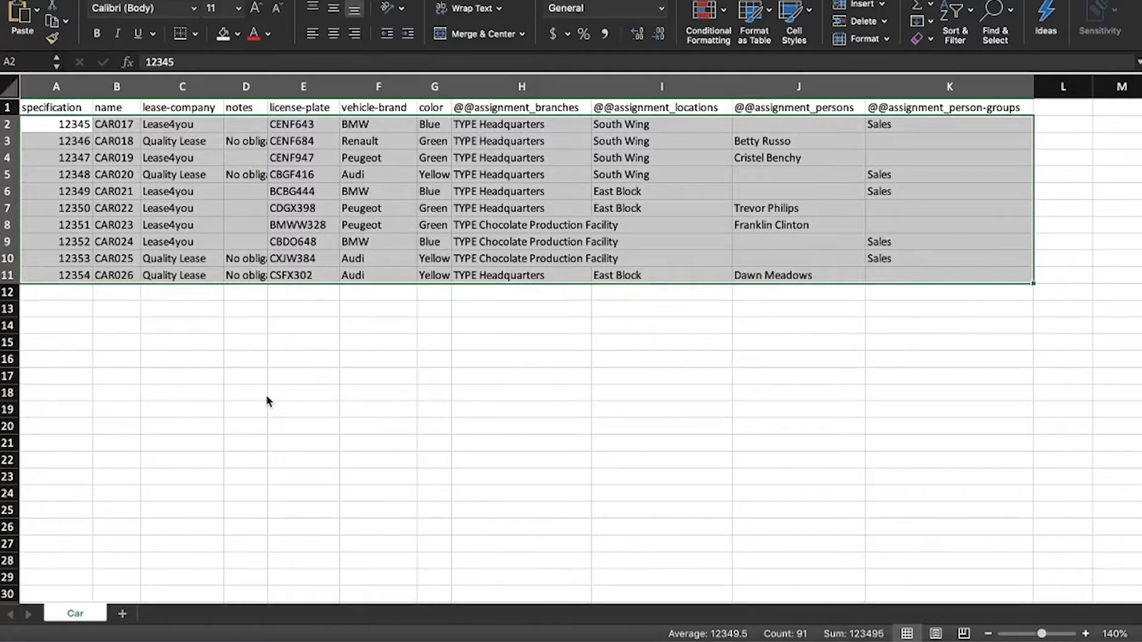
mouse_move(466, 193)
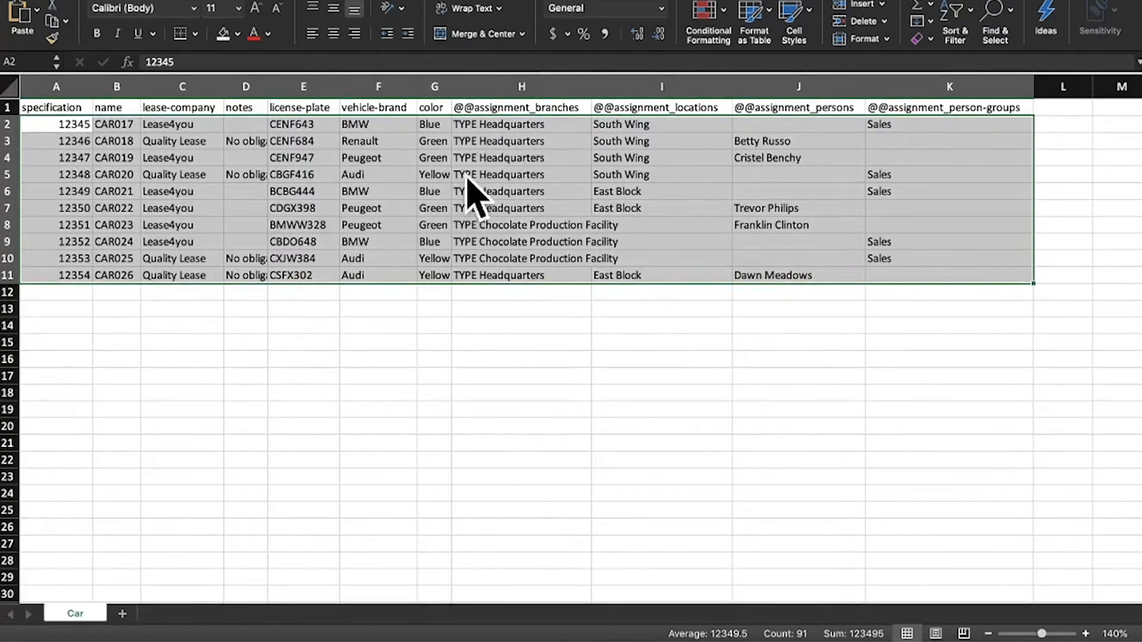
mouse_move(642, 191)
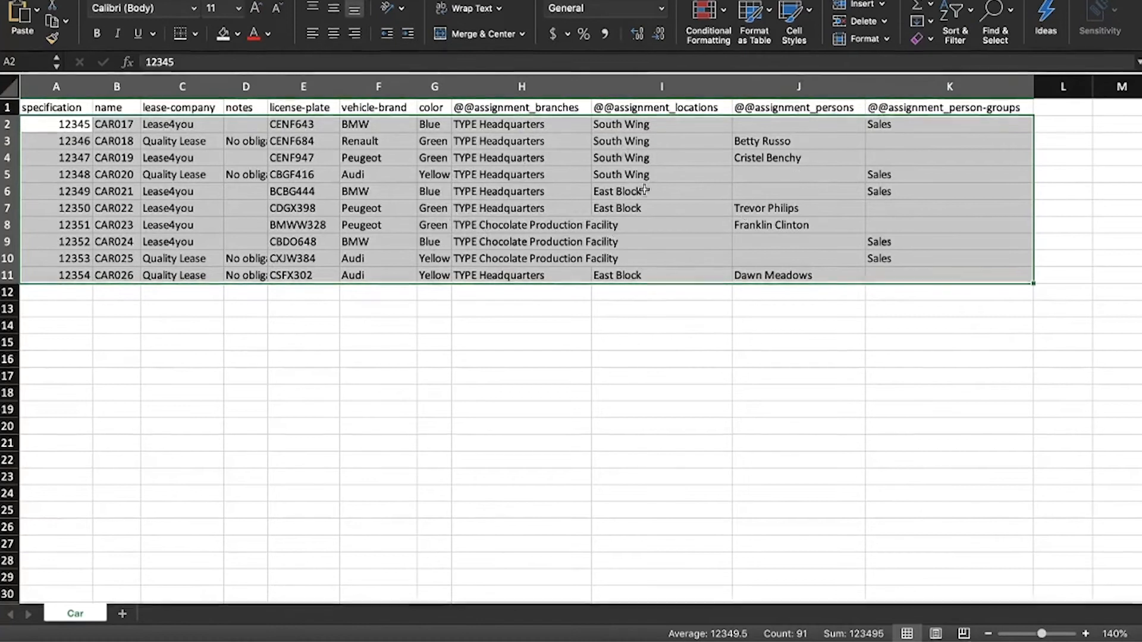
mouse_move(407, 359)
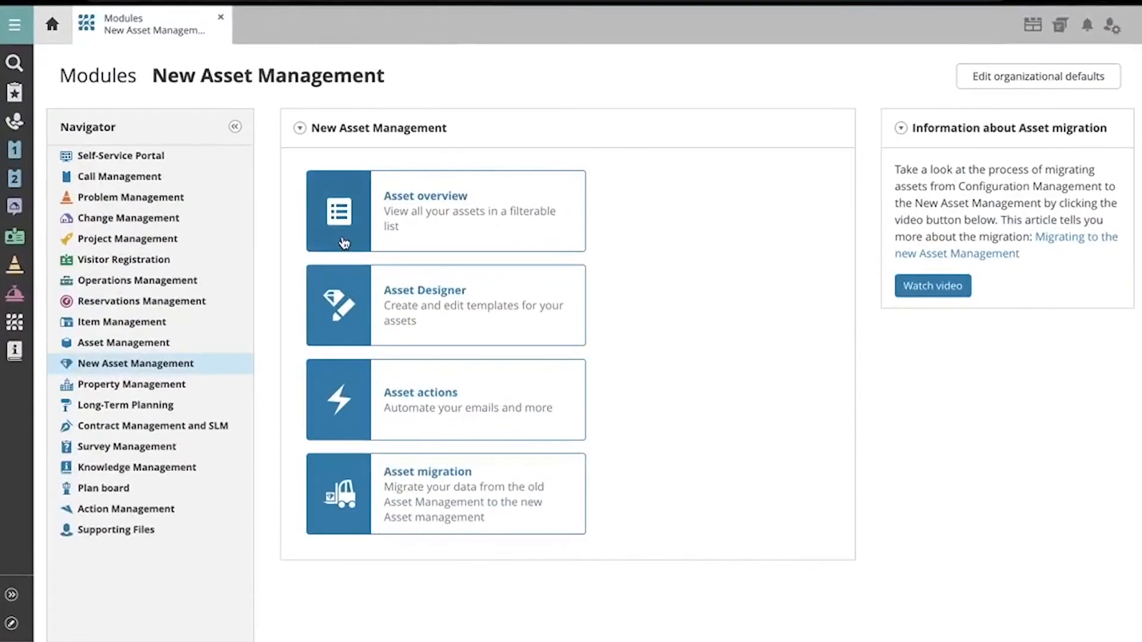
mouse_move(340, 240)
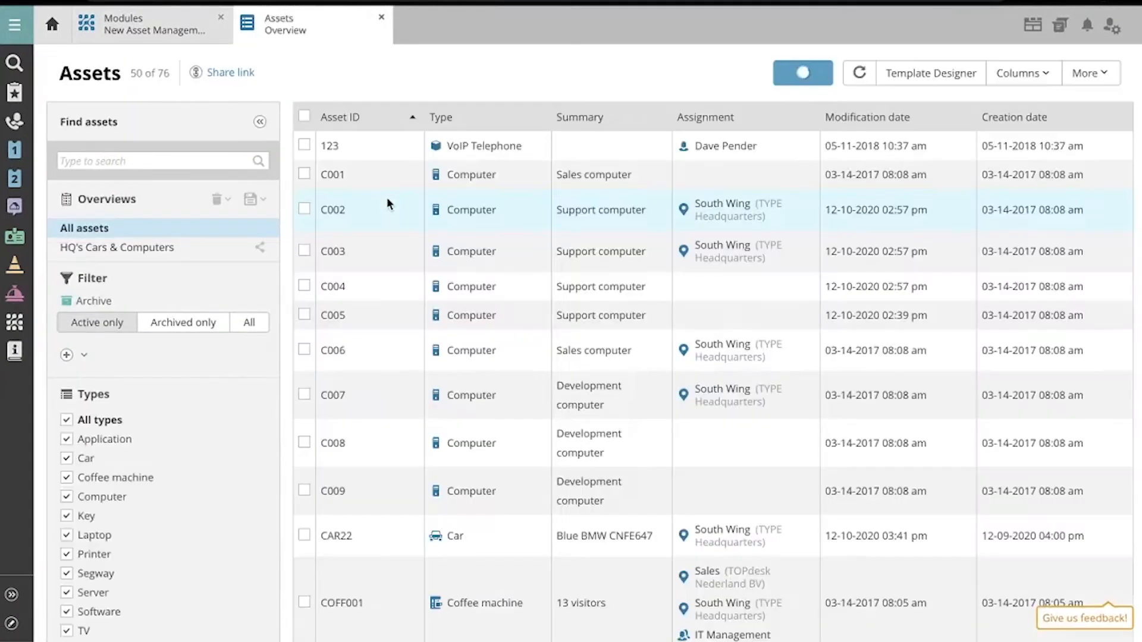
Step: Show the Assets overview listing all active assets from the Asset overview tile
left_click(801, 72)
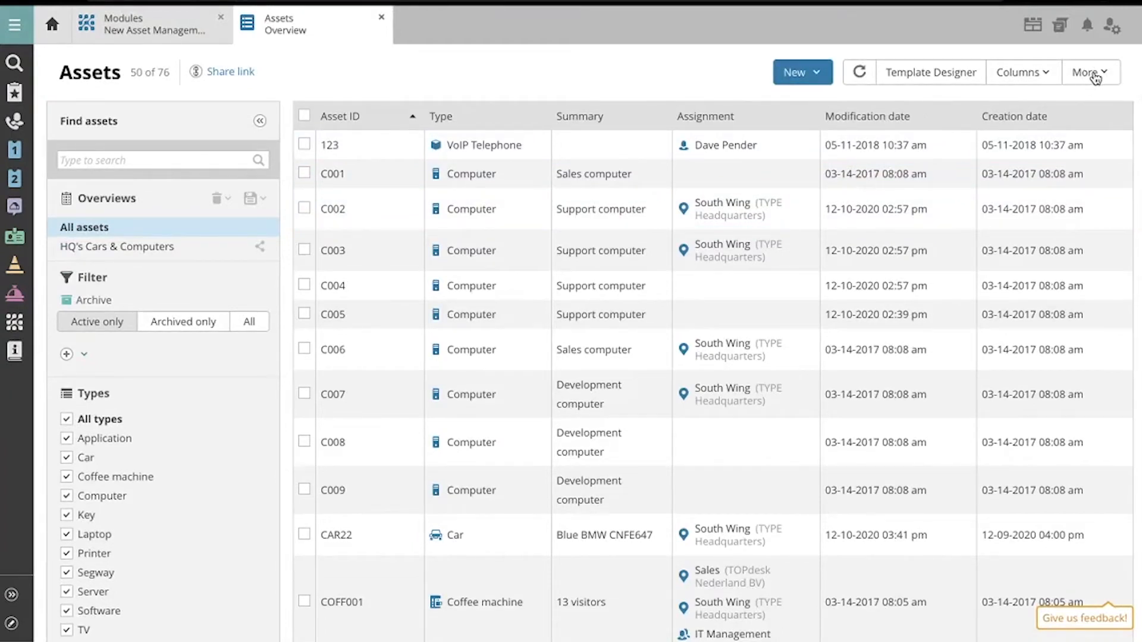
Step: Start the Import assets dialog from the More actions menu
left_click(1091, 73)
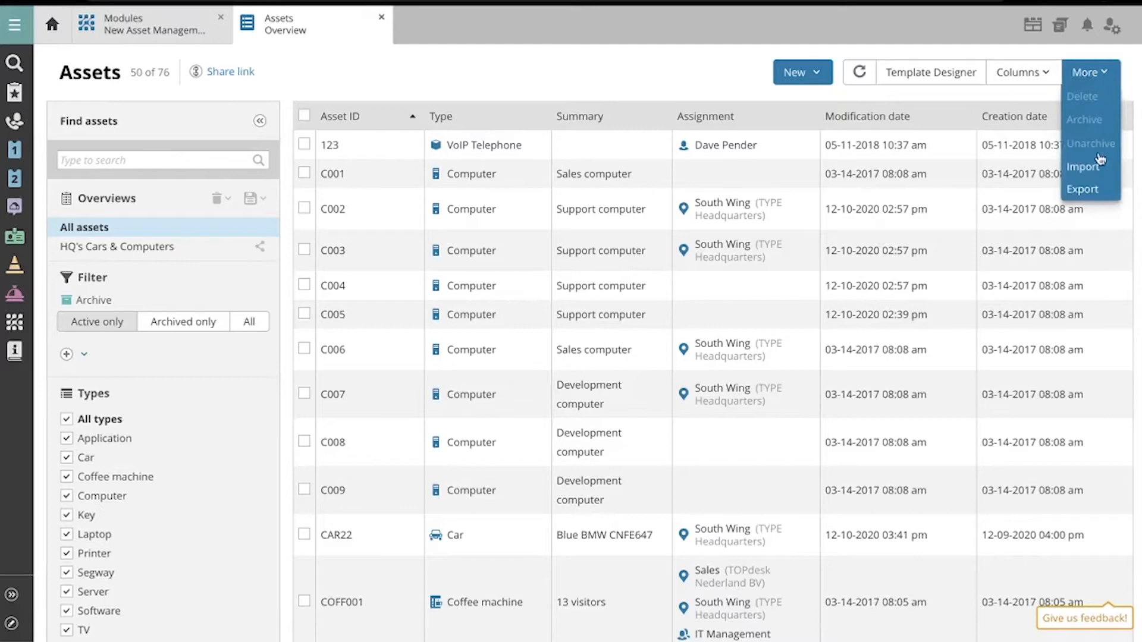
mouse_move(1084, 175)
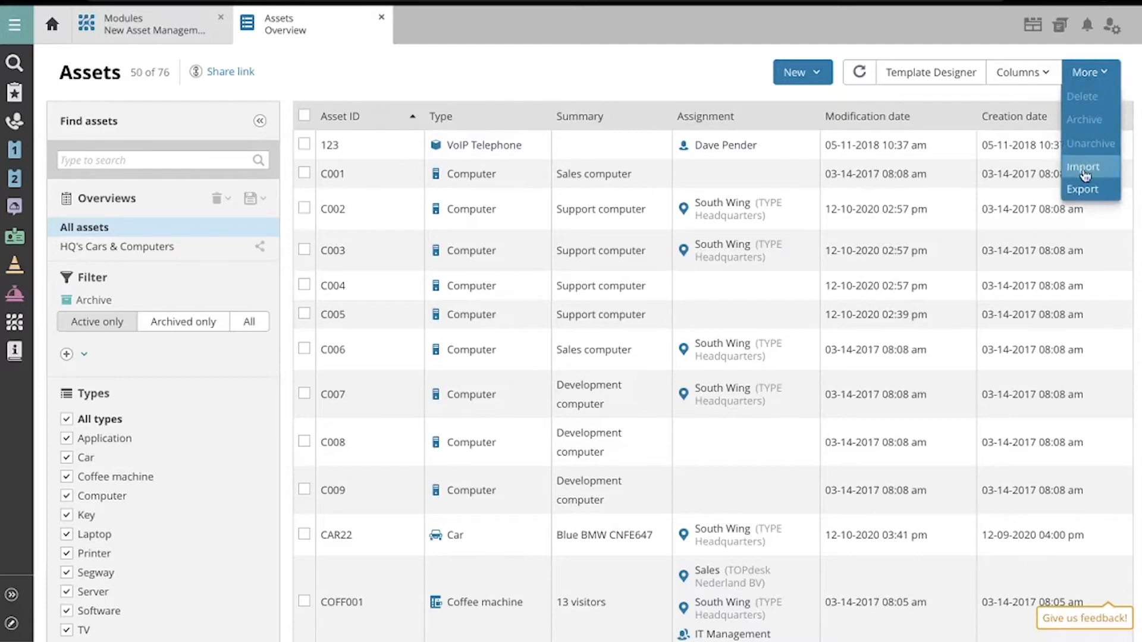
left_click(1082, 165)
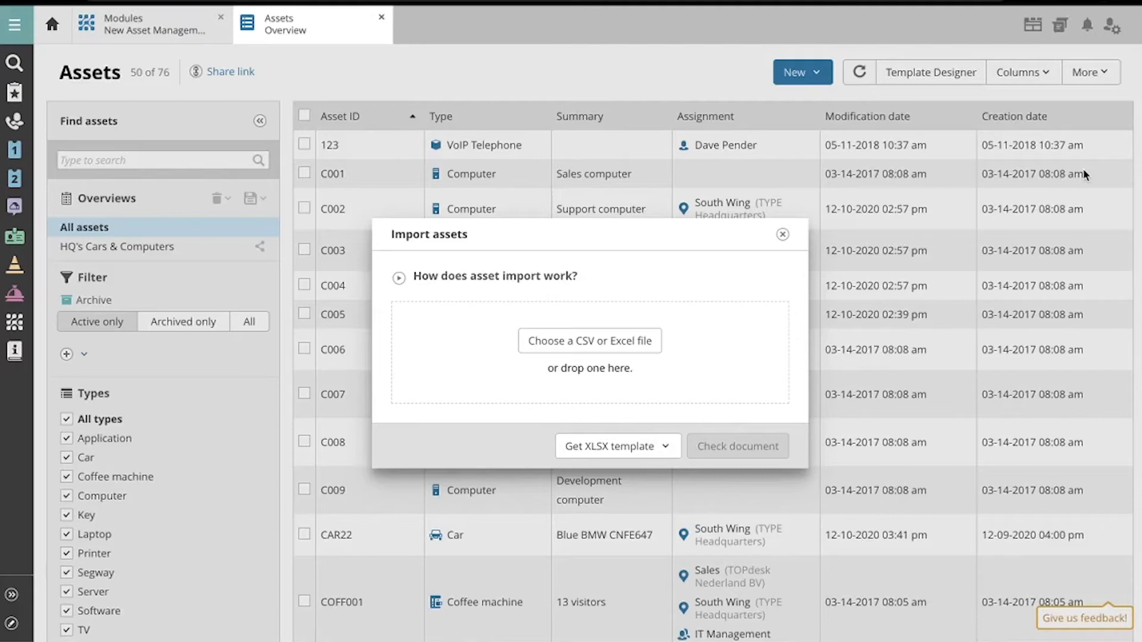
mouse_move(398, 278)
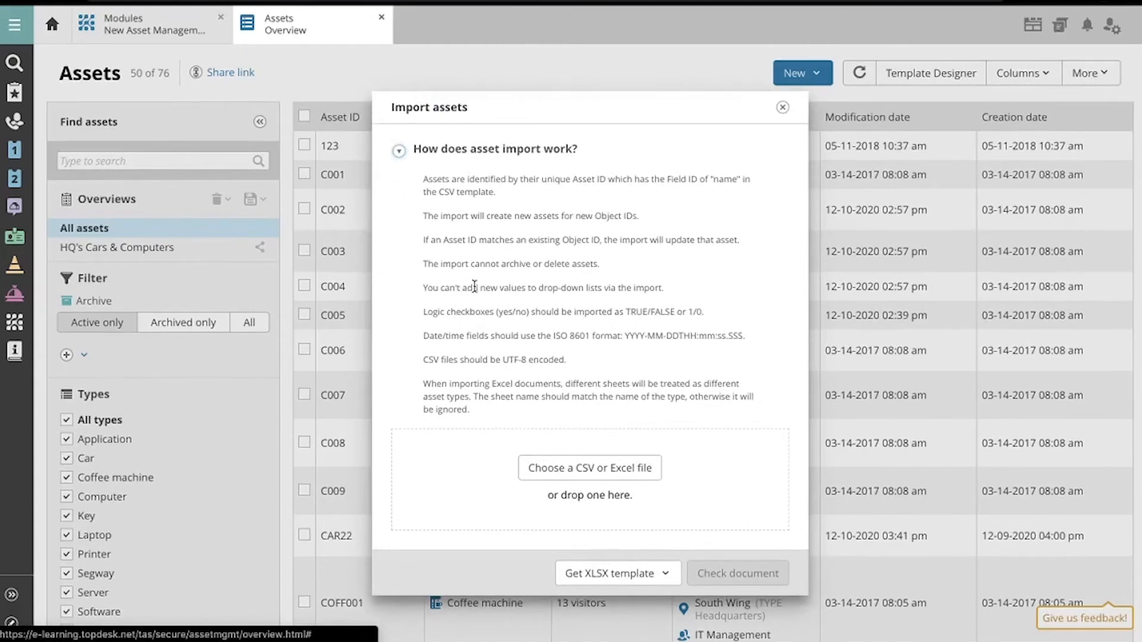
mouse_move(557, 364)
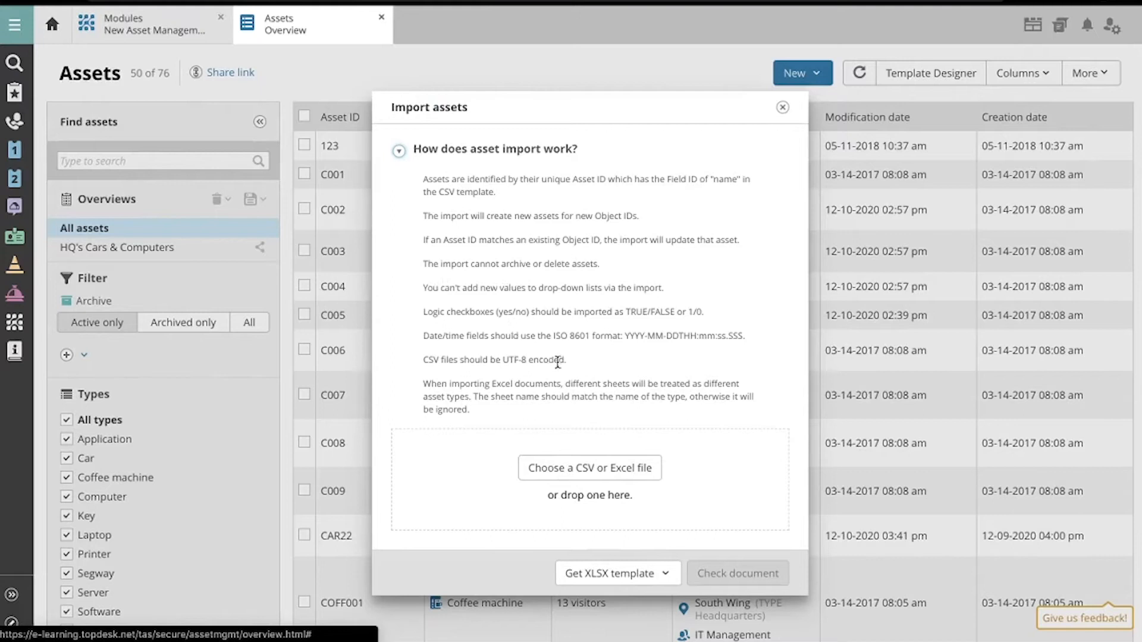
Step: Read the 'How does asset import work?' guidance in the Import assets dialog
scroll("down", 3)
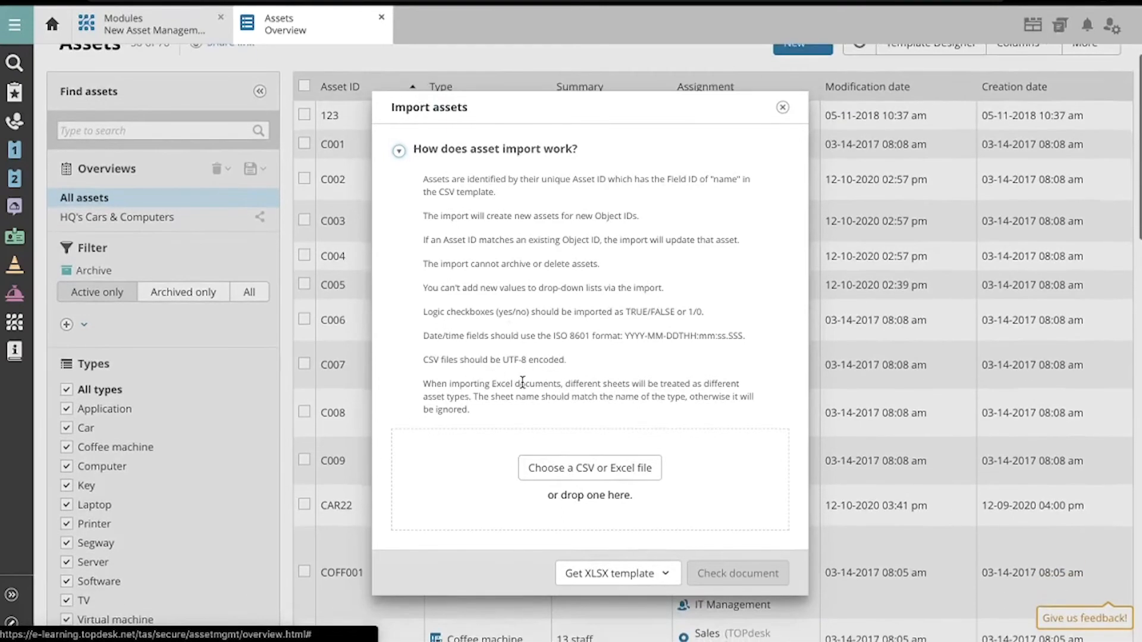
mouse_move(583, 473)
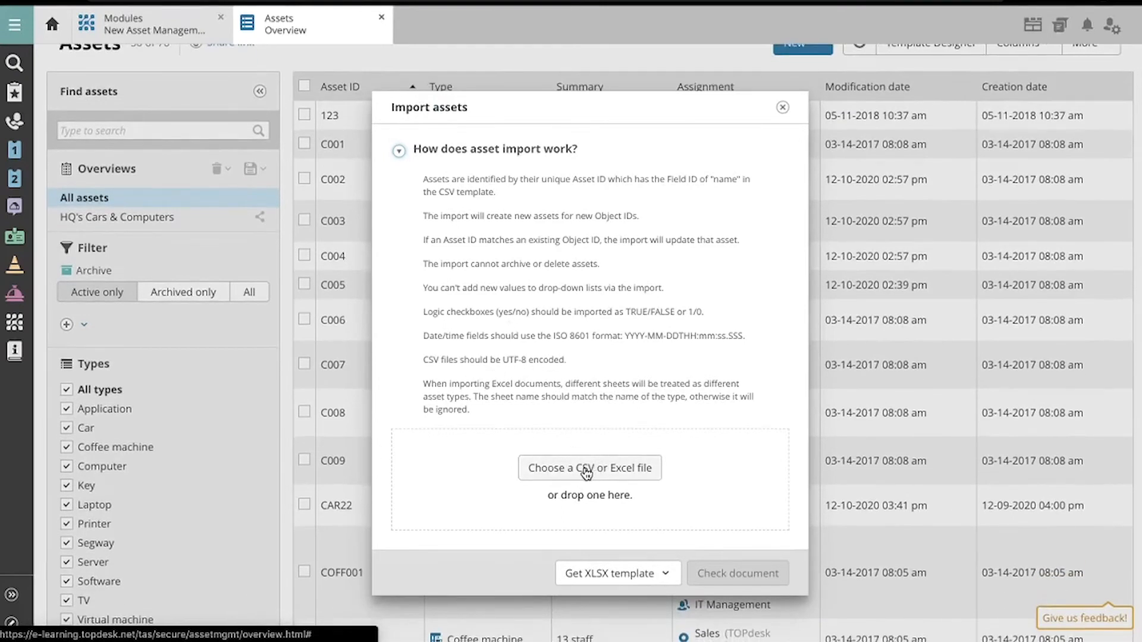
Step: Upload Car-20201217-1542.xlsx and check it, finding 10 assets to create and none to update
left_click(590, 468)
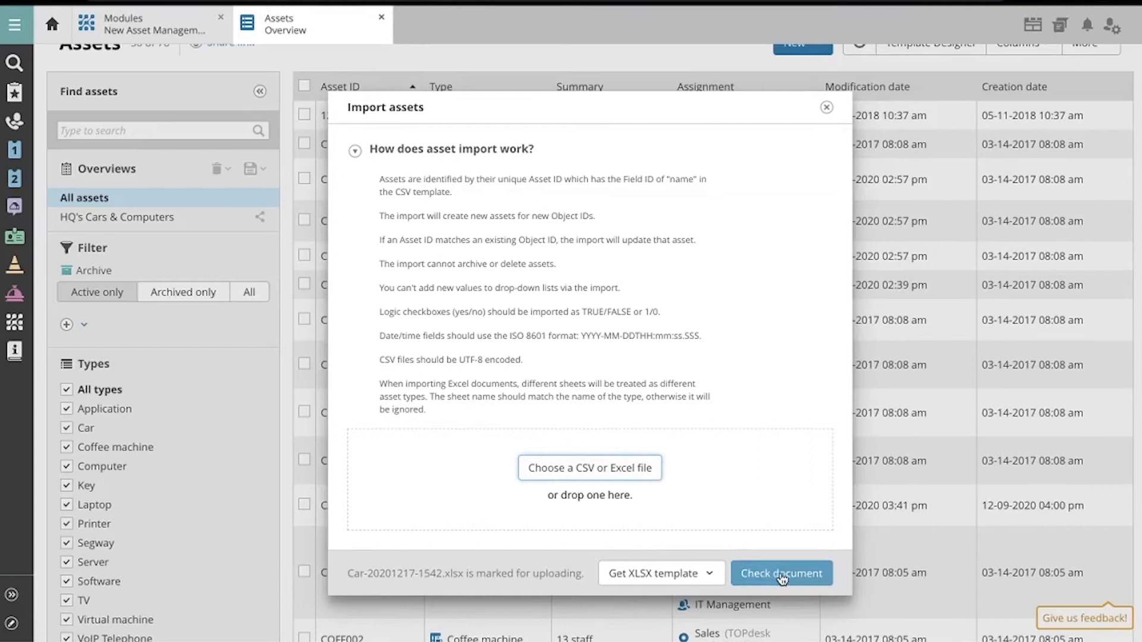
left_click(782, 573)
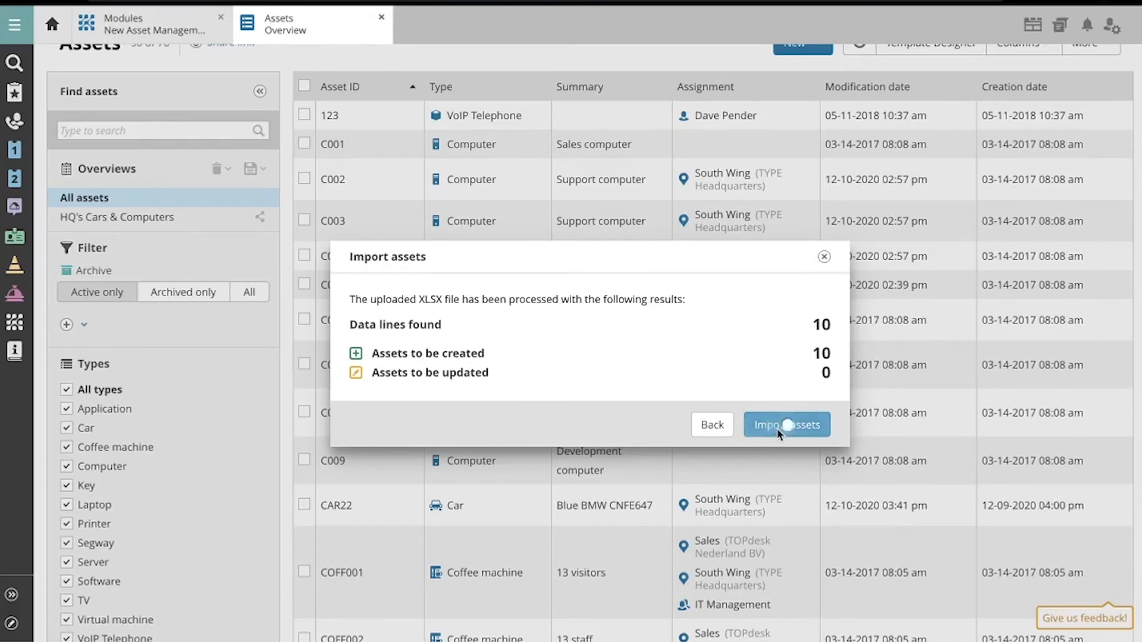
Step: Import the checked file so ten new car assets are created and none updated
left_click(787, 424)
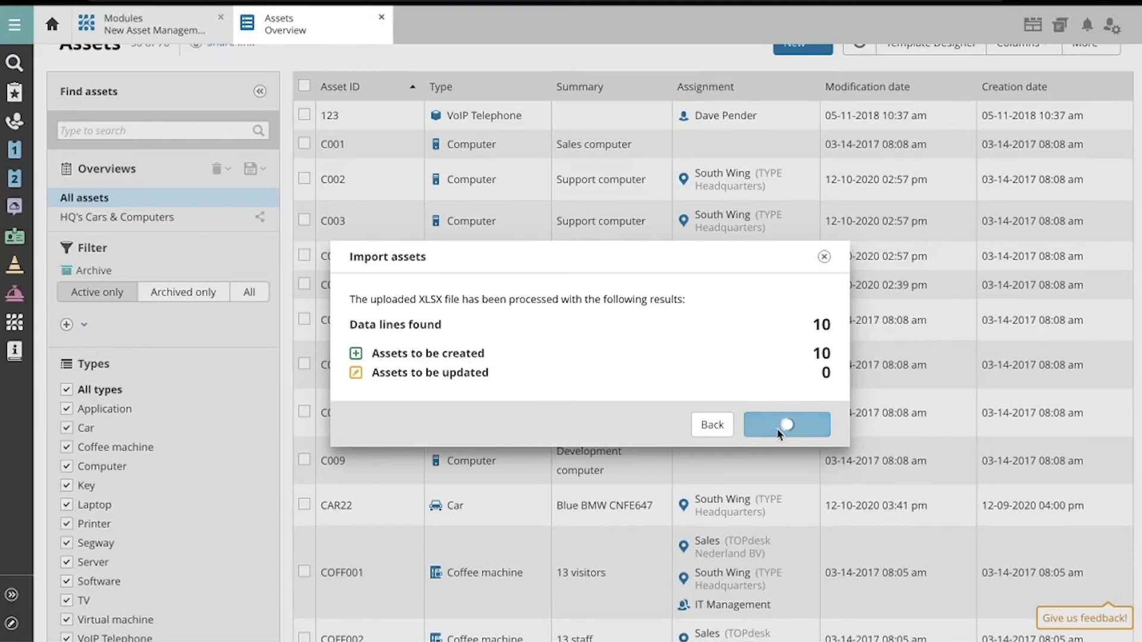
left_click(787, 425)
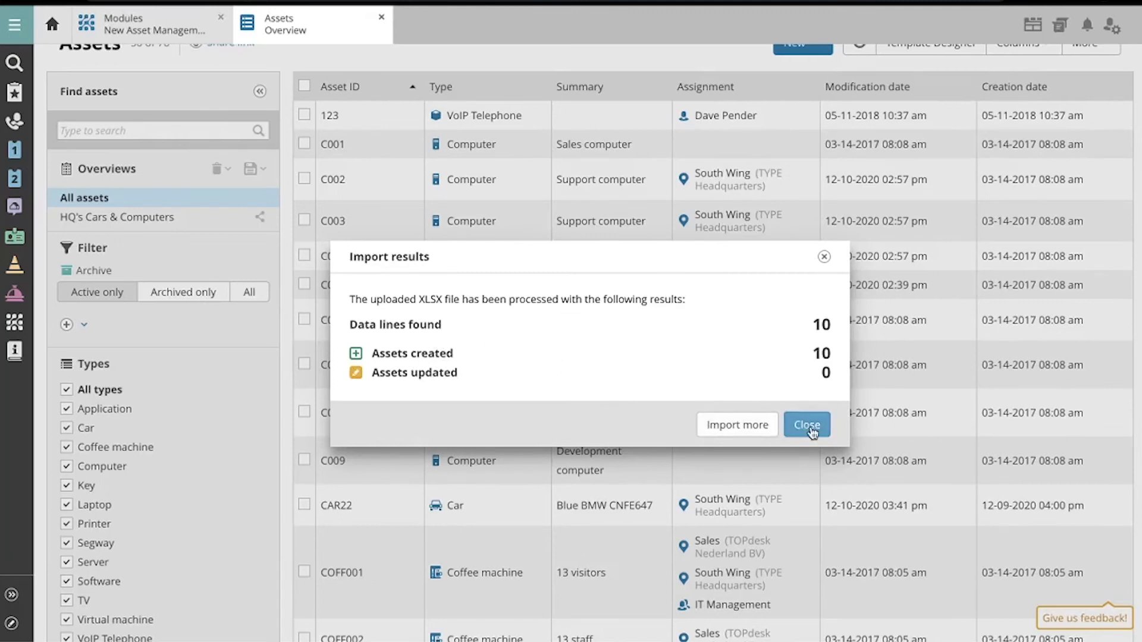
Step: Dismiss the results and refresh the list to 86 assets showing CAR017–CAR026
left_click(806, 424)
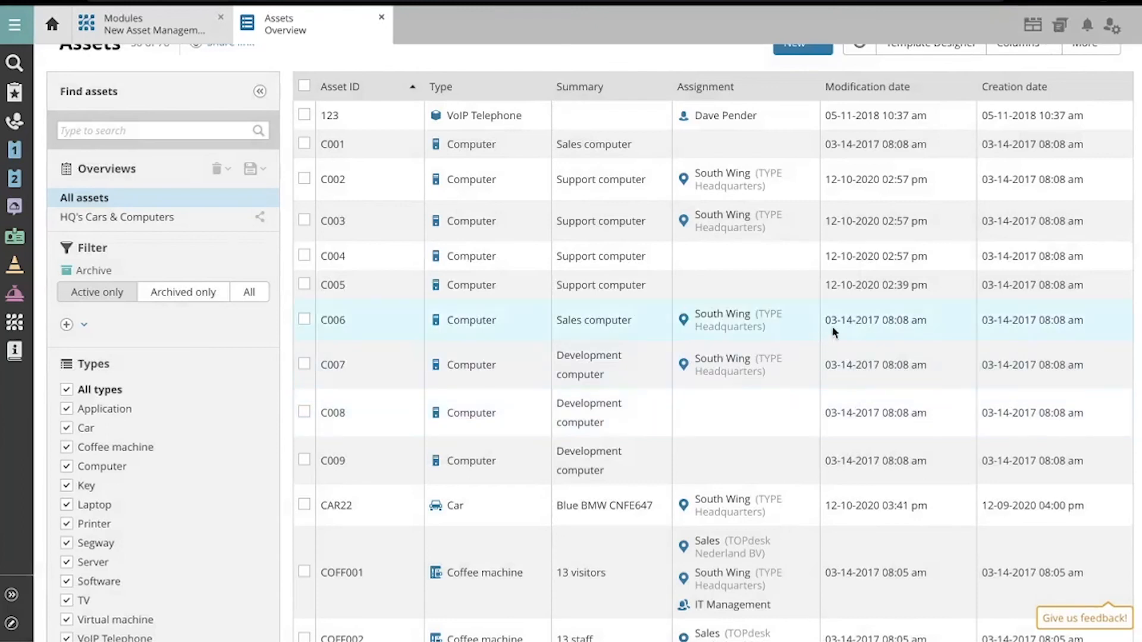
left_click(858, 74)
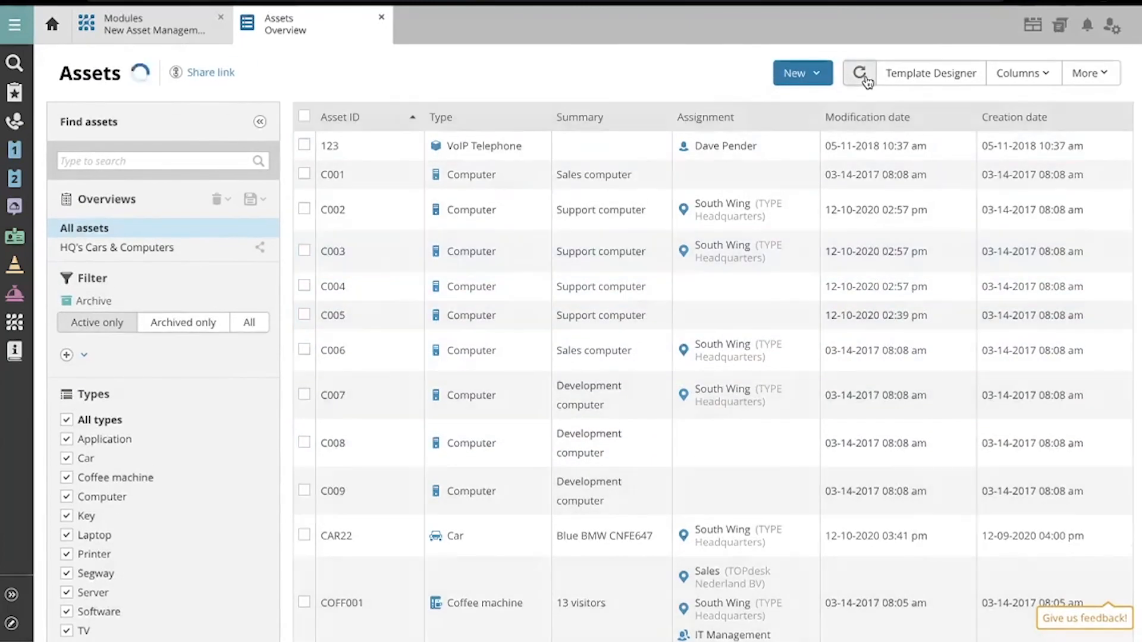
left_click(859, 74)
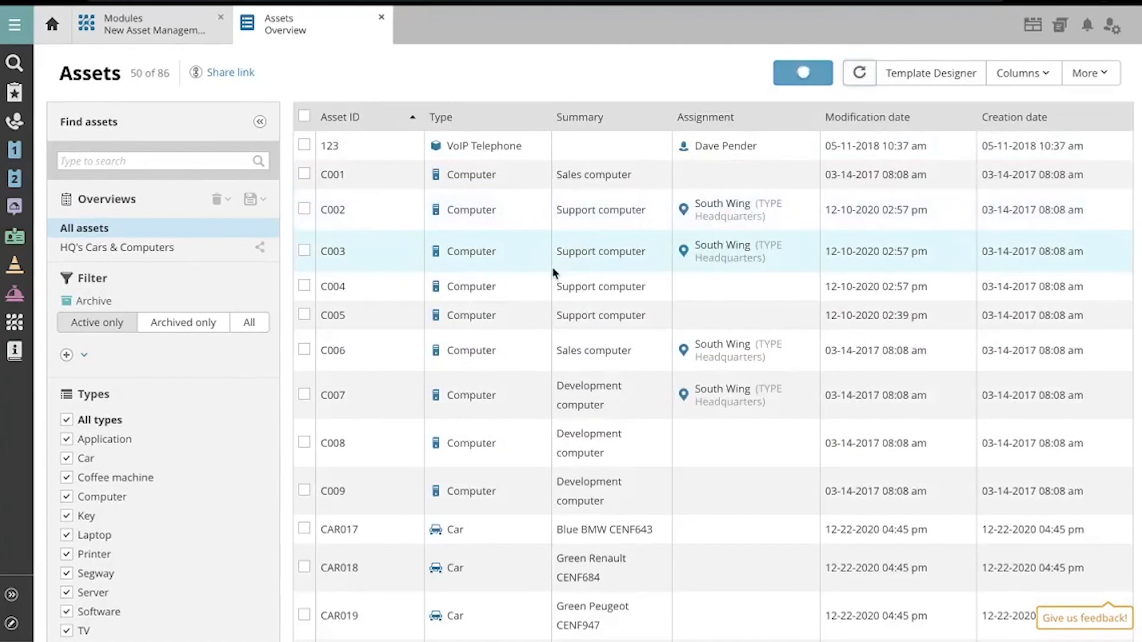
scroll("down", 3)
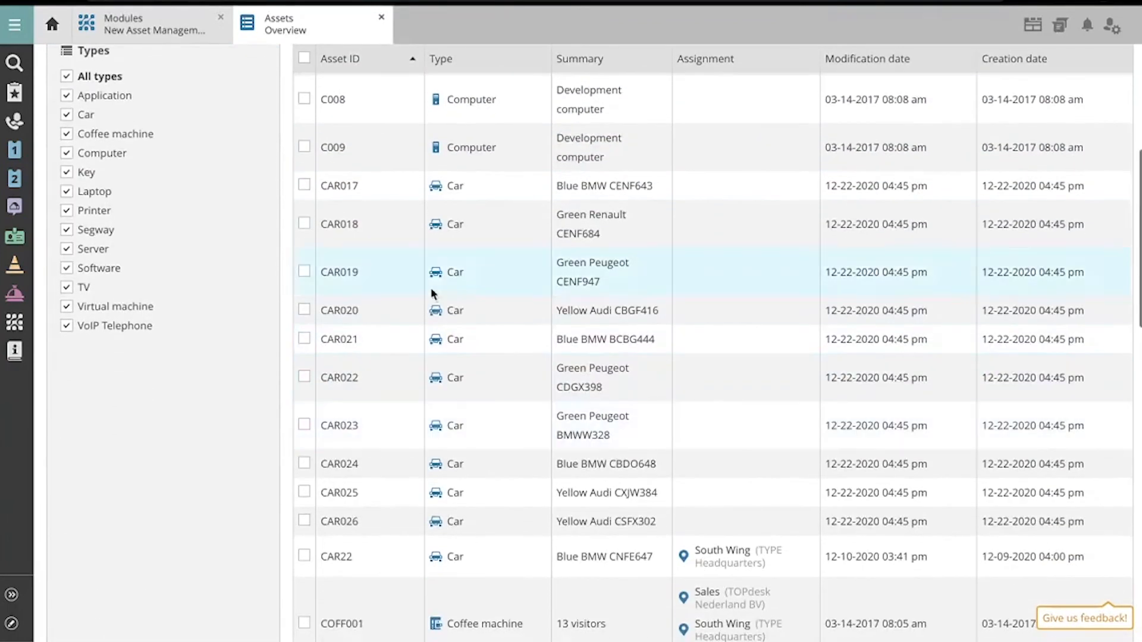
mouse_move(543, 226)
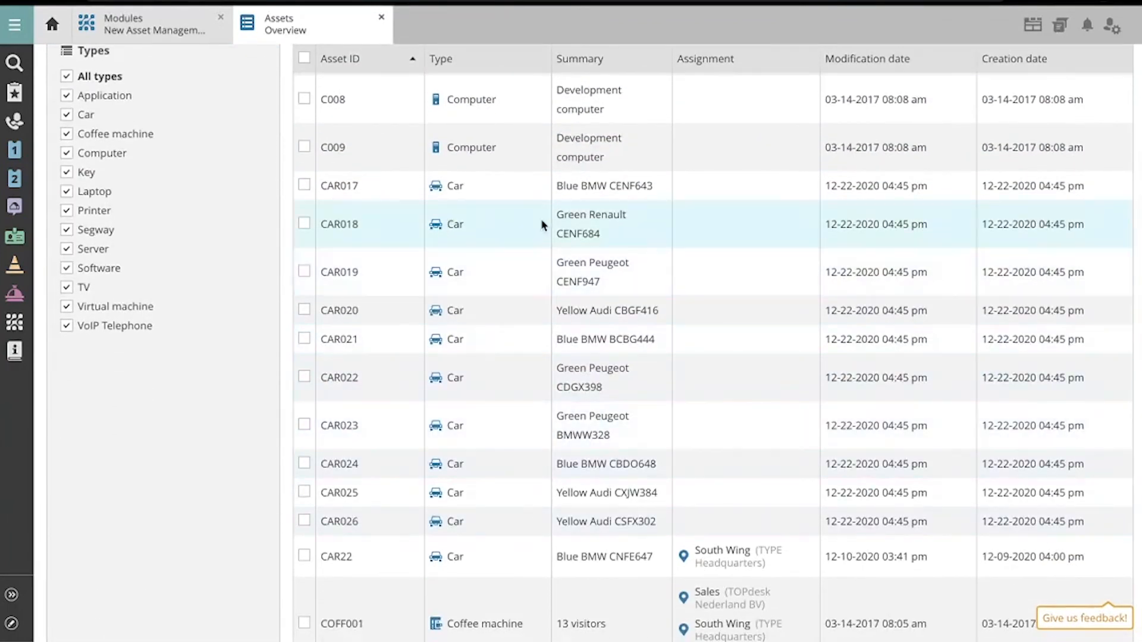